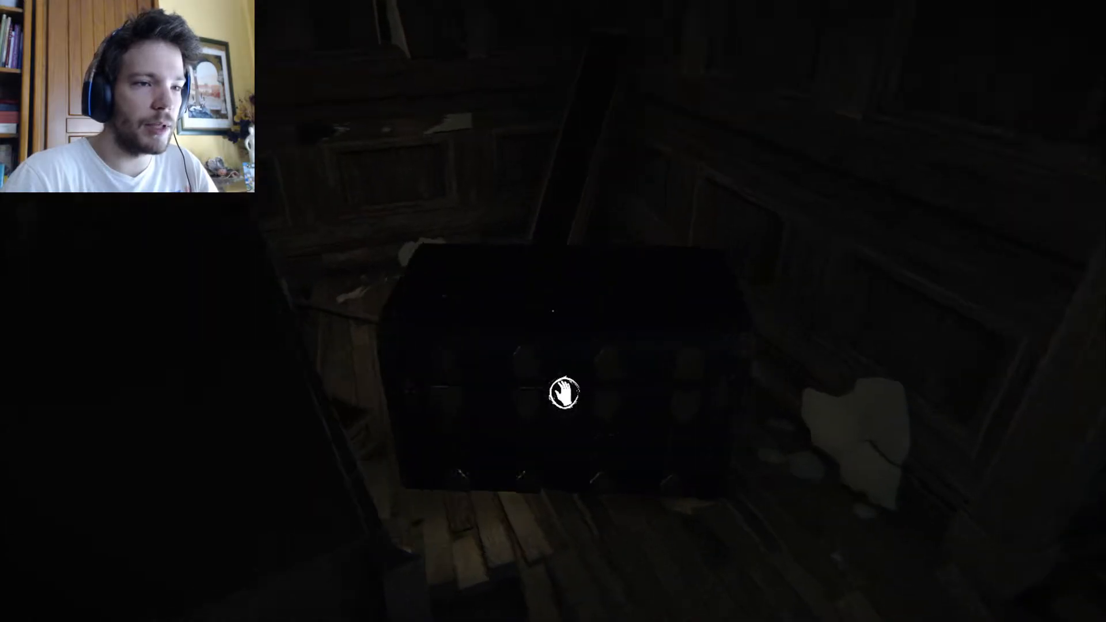
left_click(564, 394)
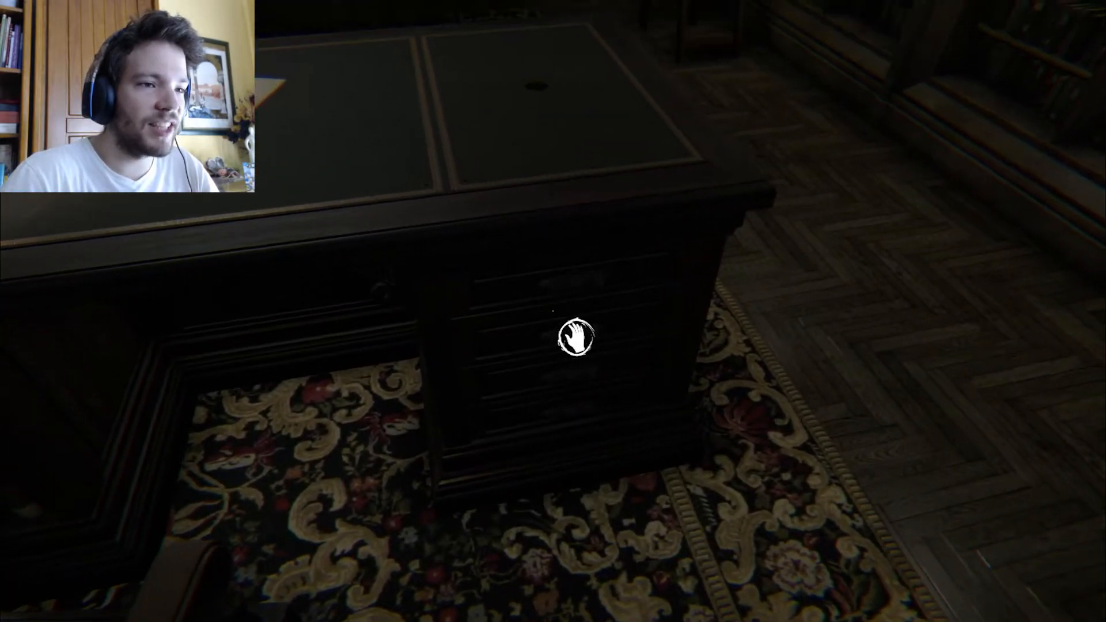
left_click(577, 338)
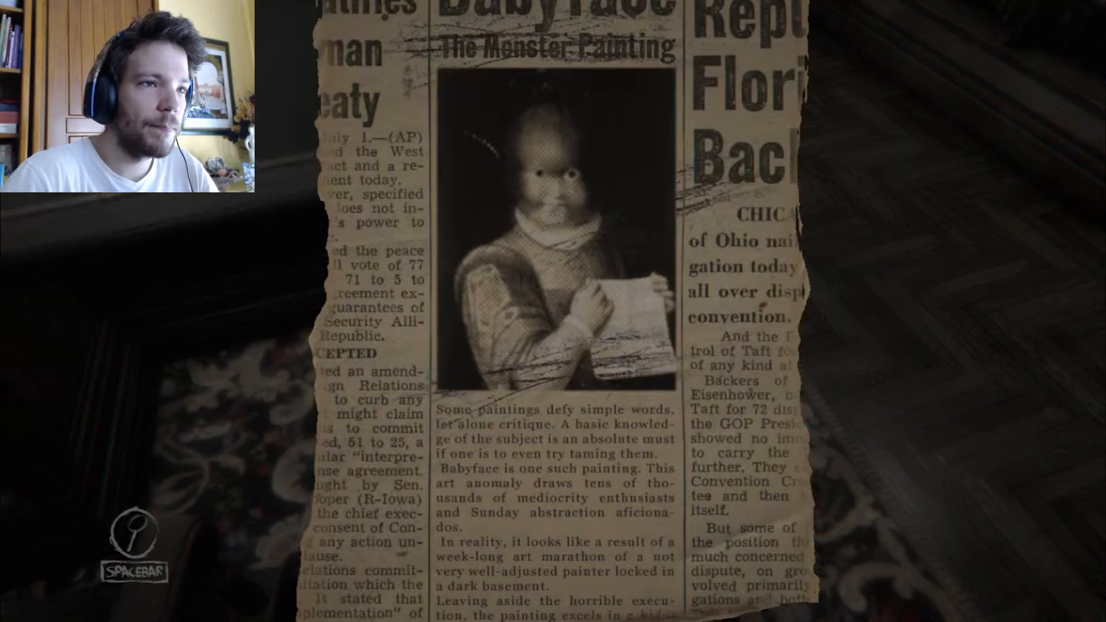
key("space")
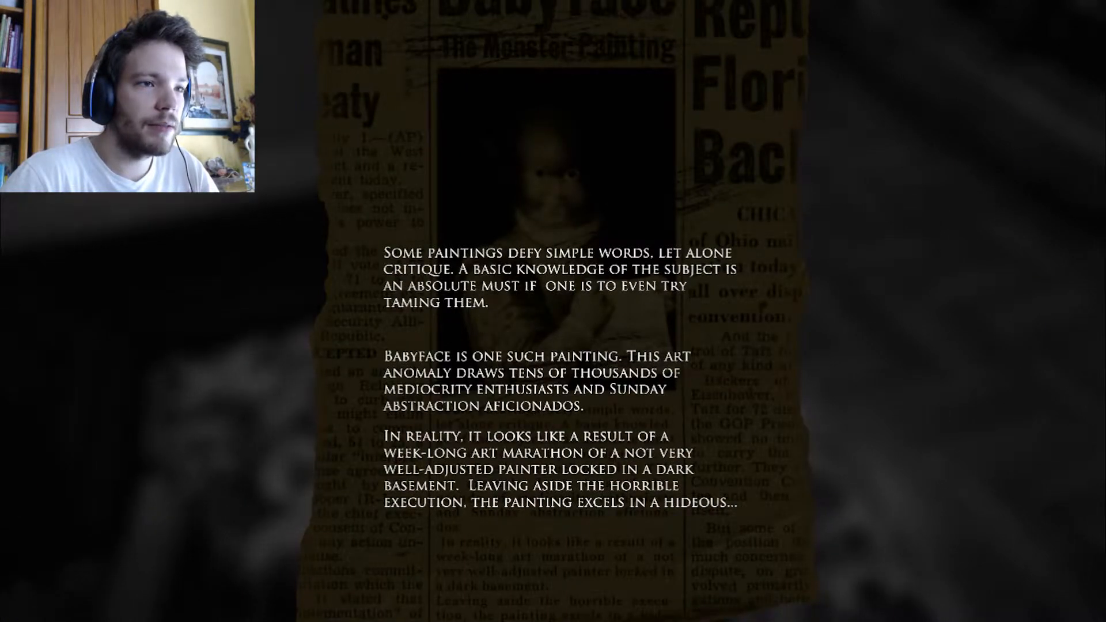
key("space")
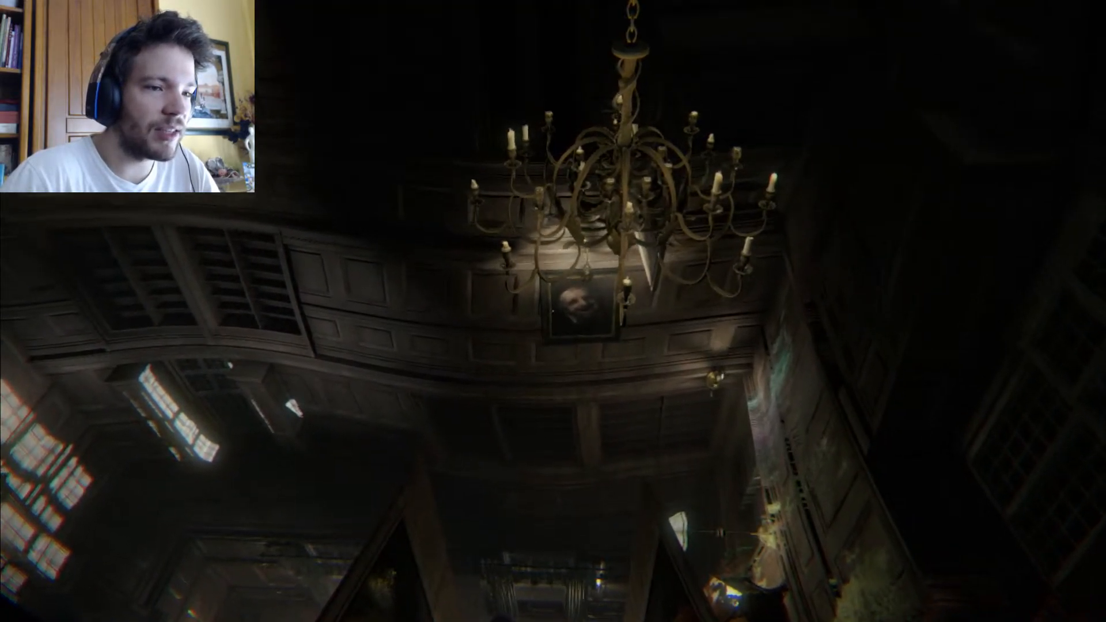
mouse_move(553, 311)
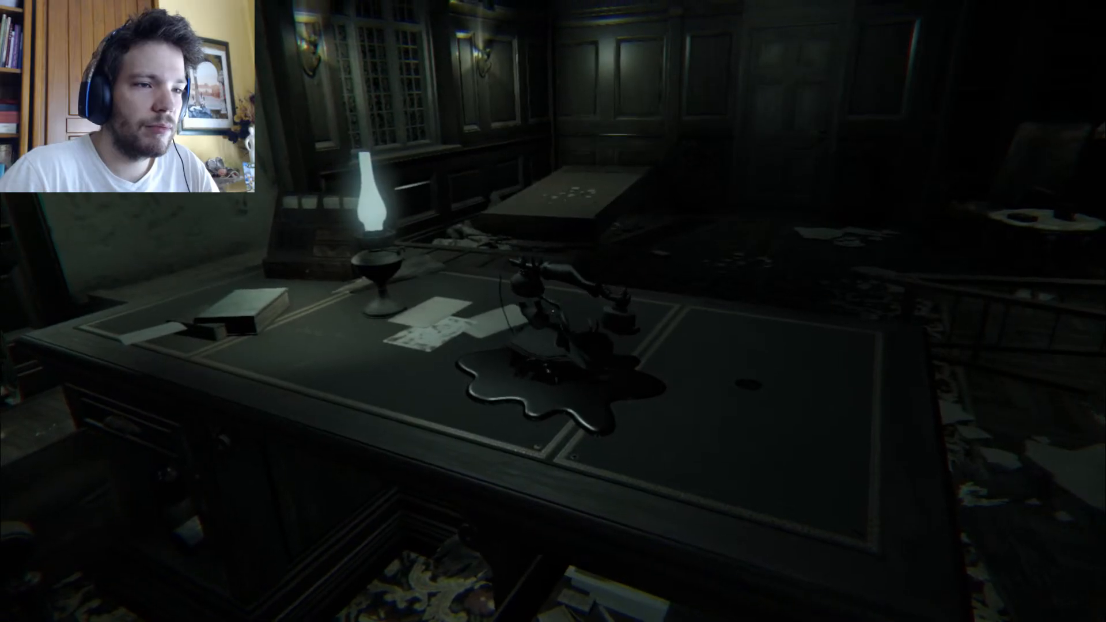
mouse_move(552, 311)
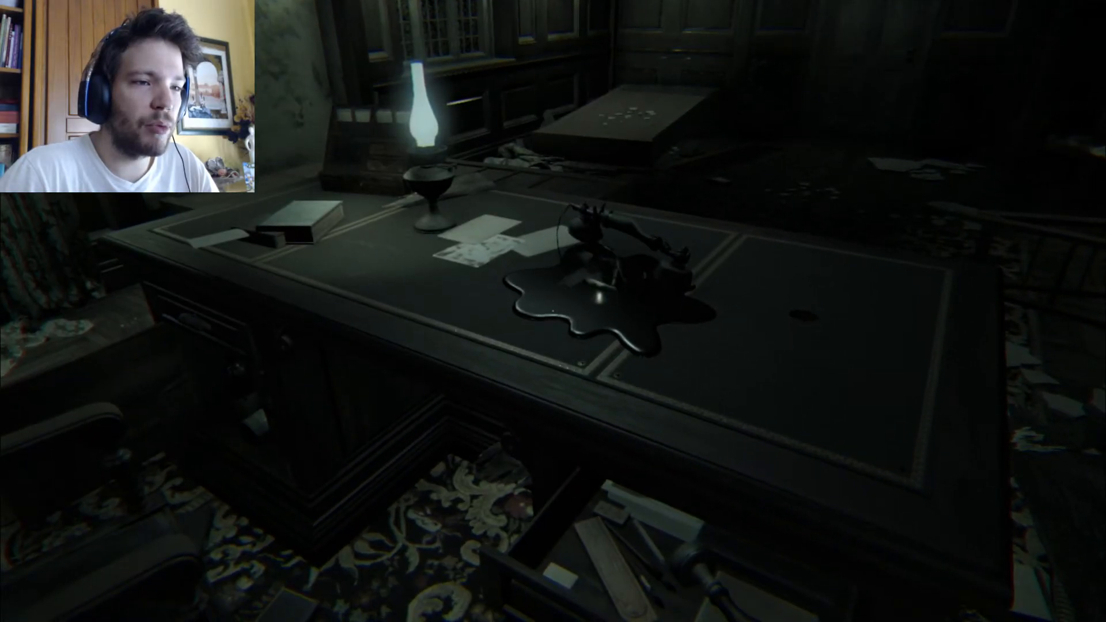